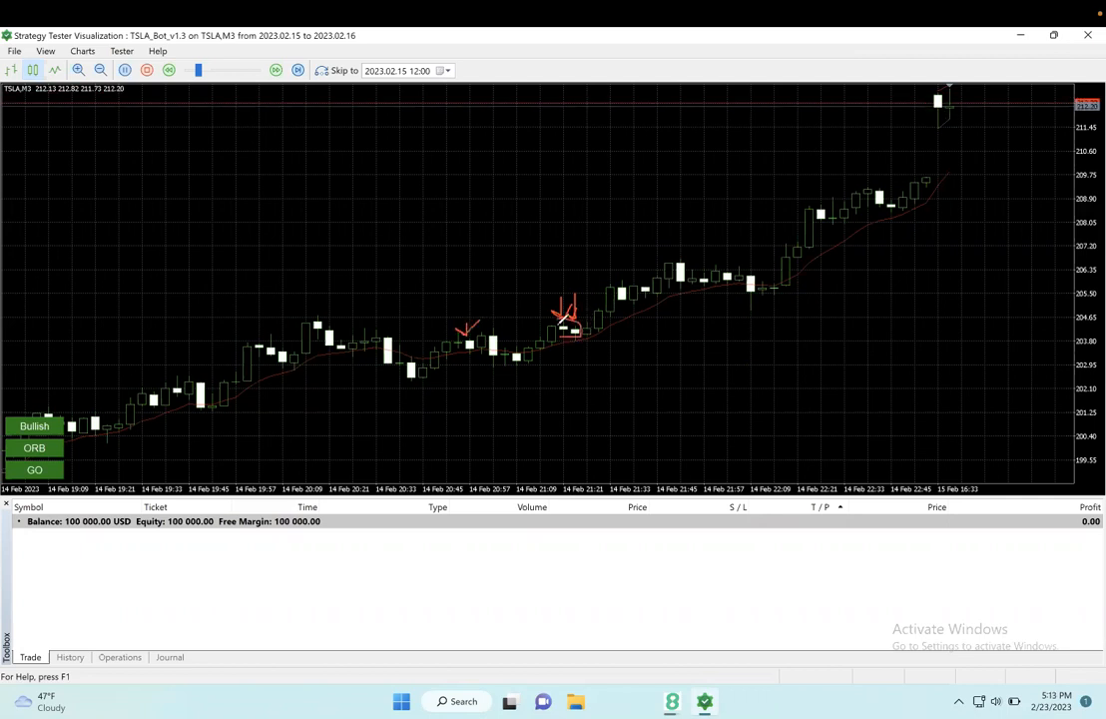
mouse_move(846, 121)
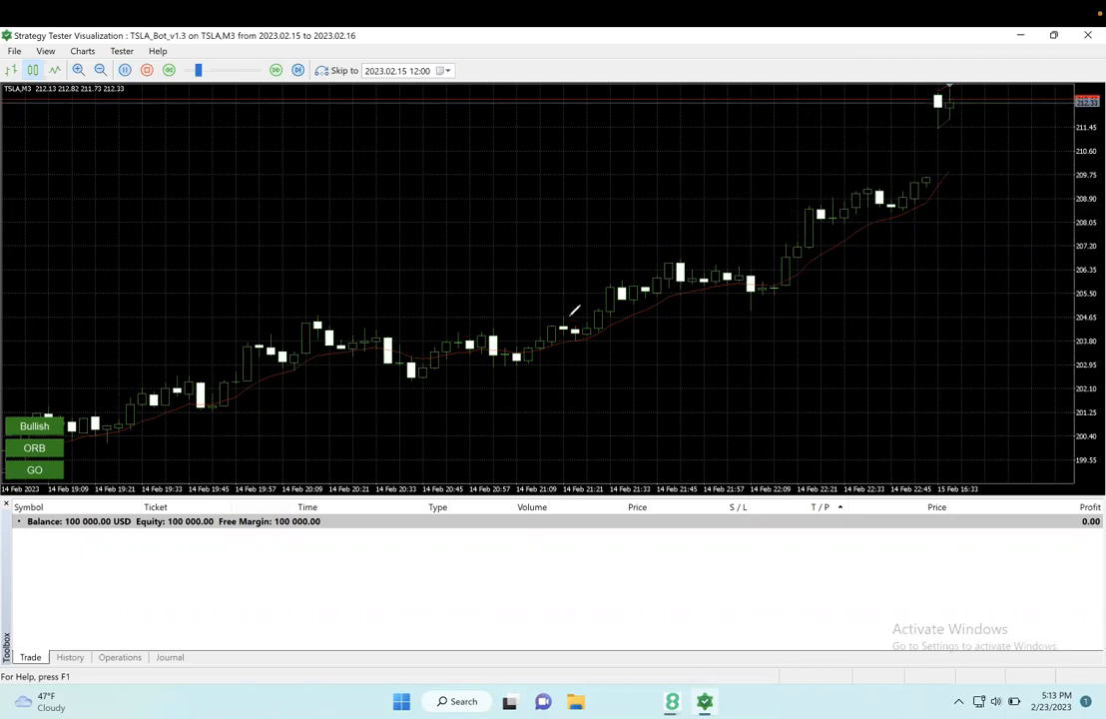
mouse_move(593, 319)
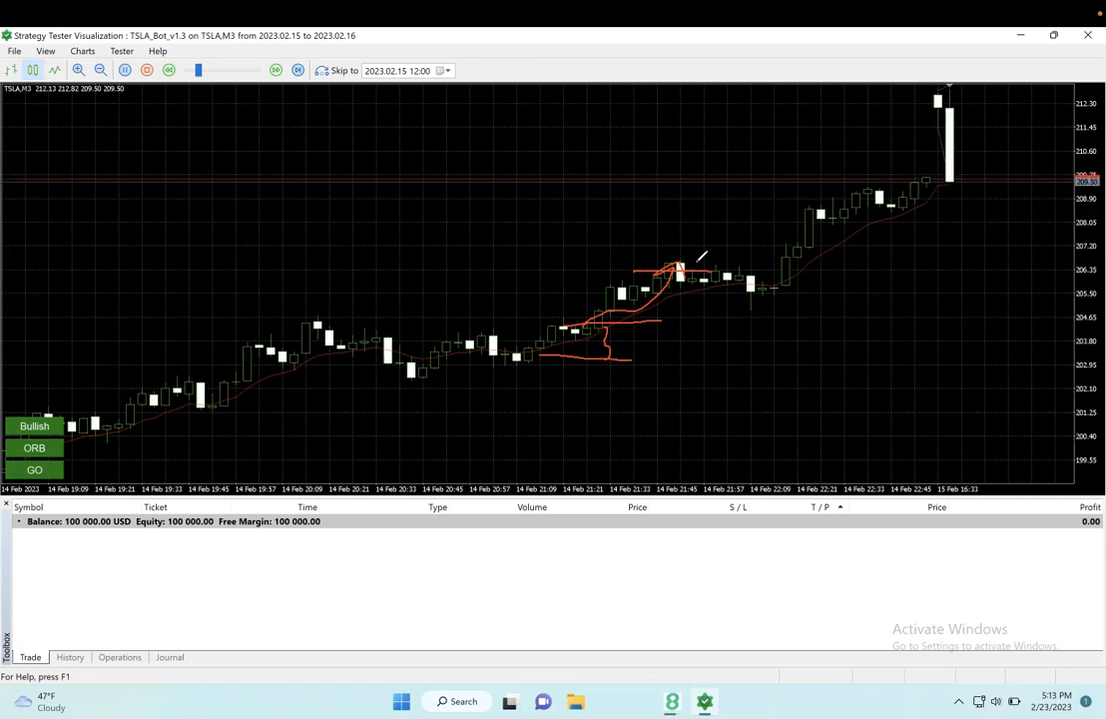
mouse_move(845, 110)
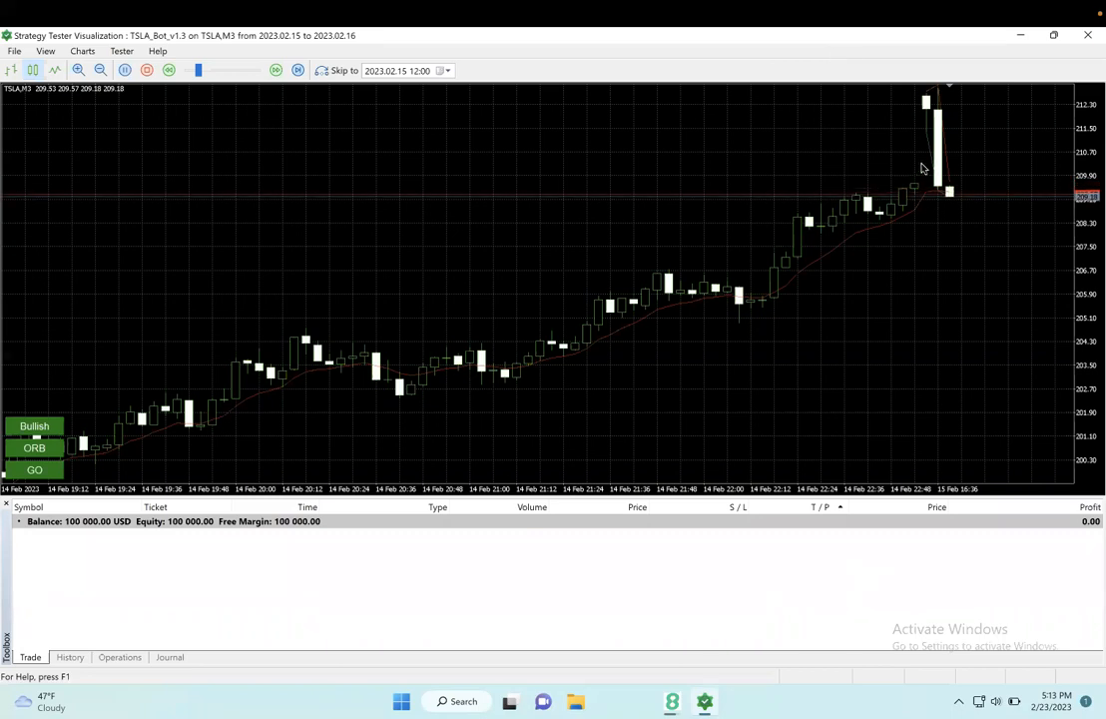
mouse_move(253, 122)
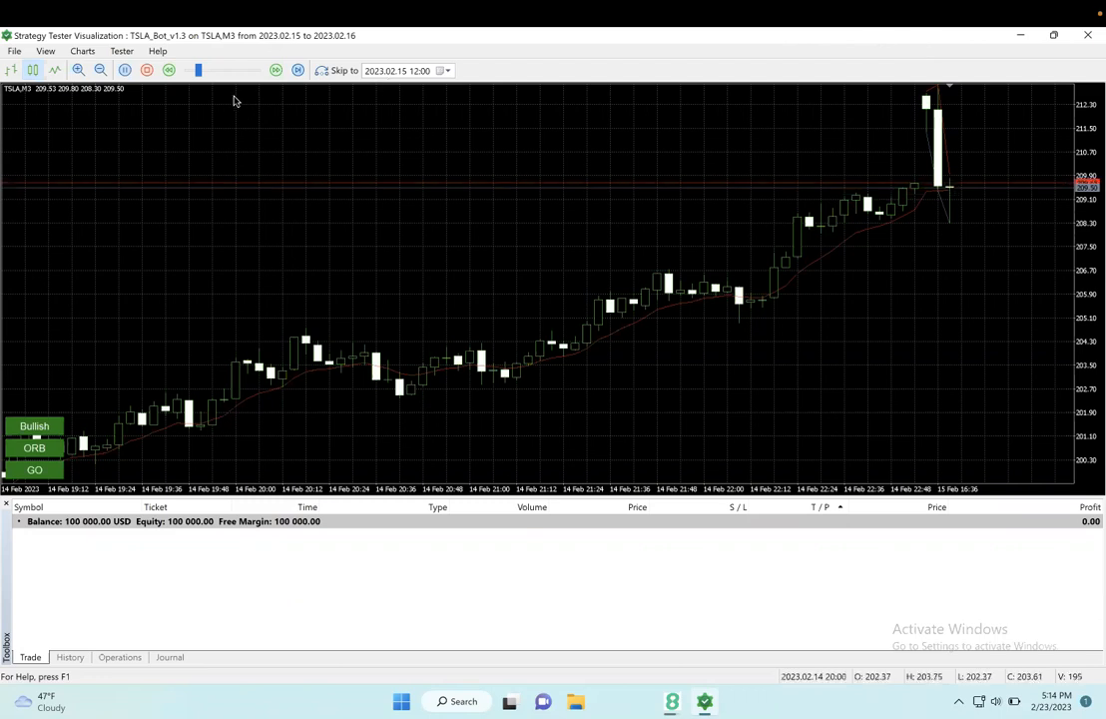
- Slow the TSLA replay speed several notches while waiting for the first trade
left_click(276, 70)
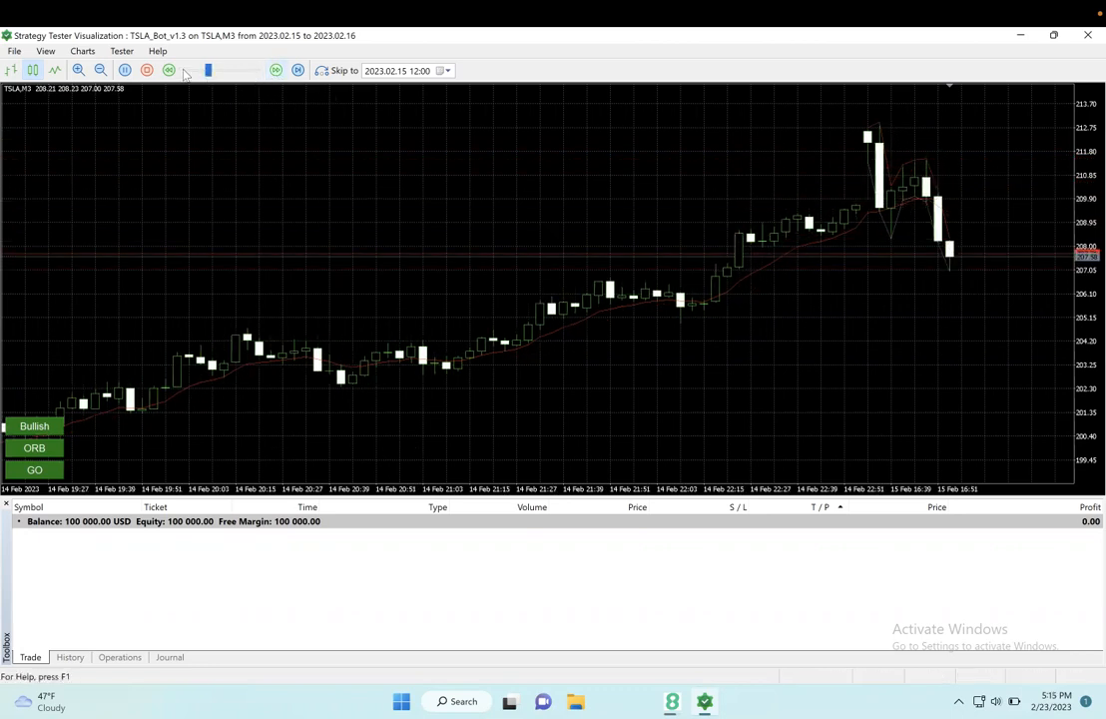
left_click(168, 69)
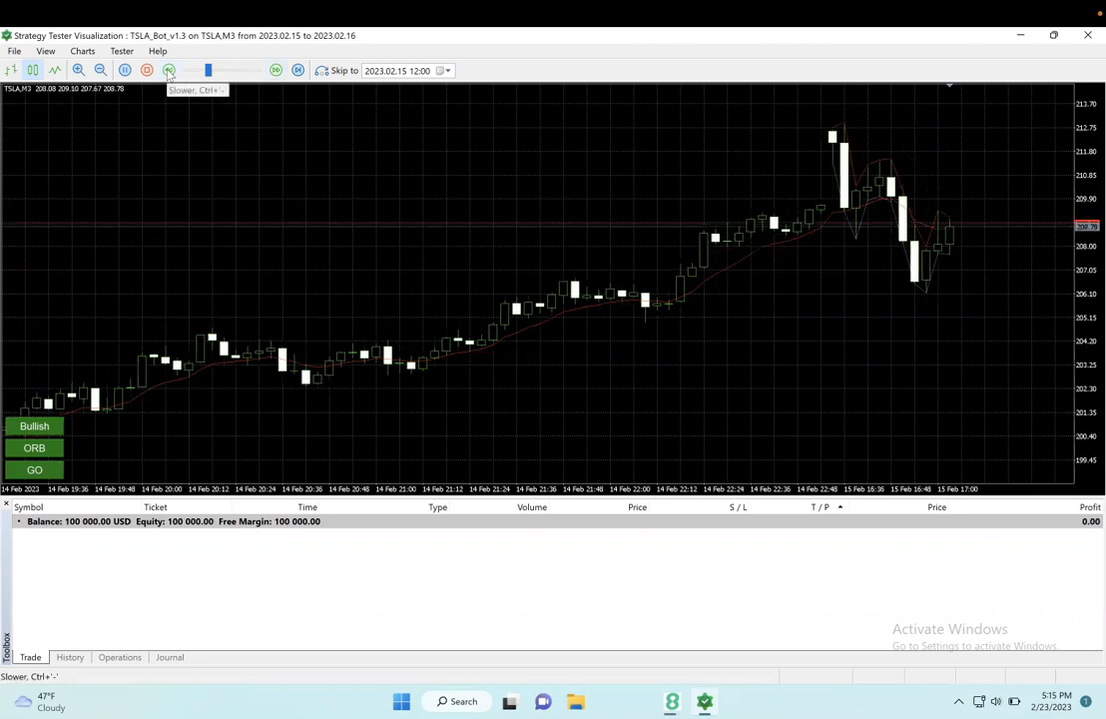
left_click(169, 70)
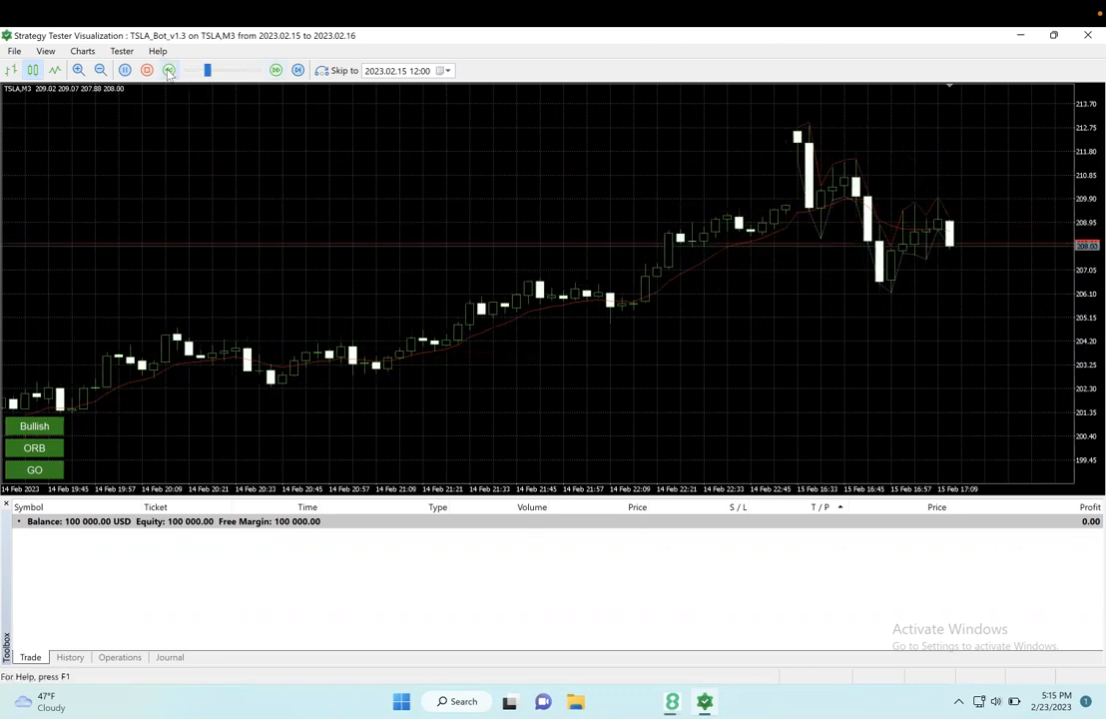
left_click(169, 70)
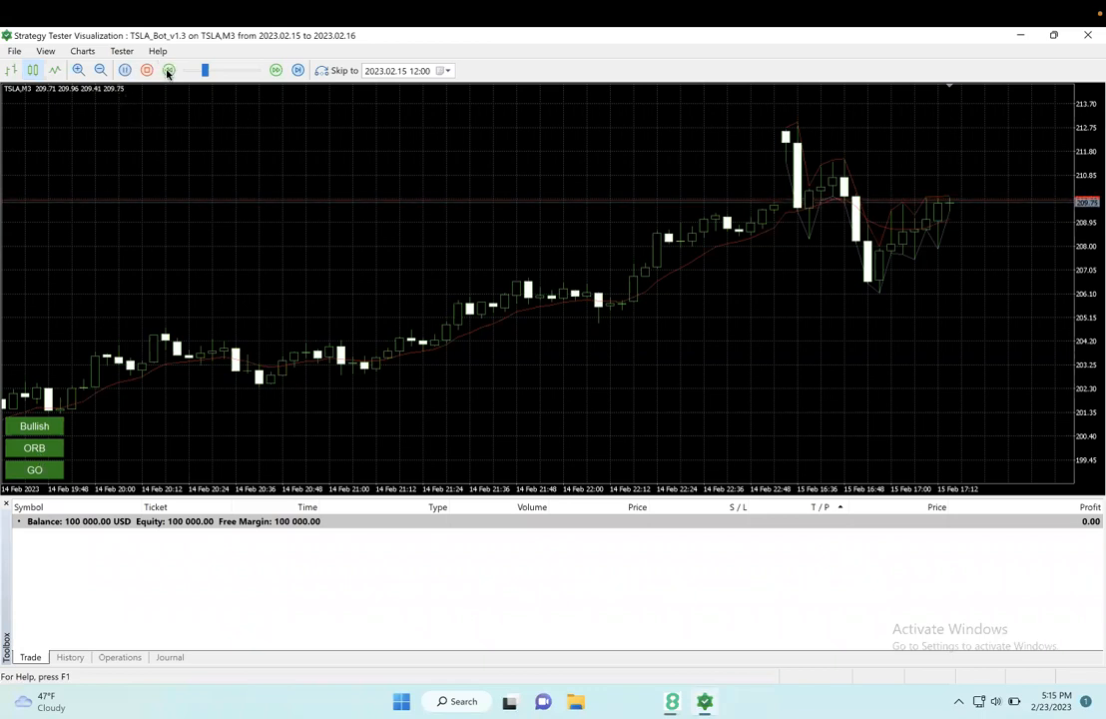
- Slow the replay a bit more as price edges toward 210.16
left_click(170, 70)
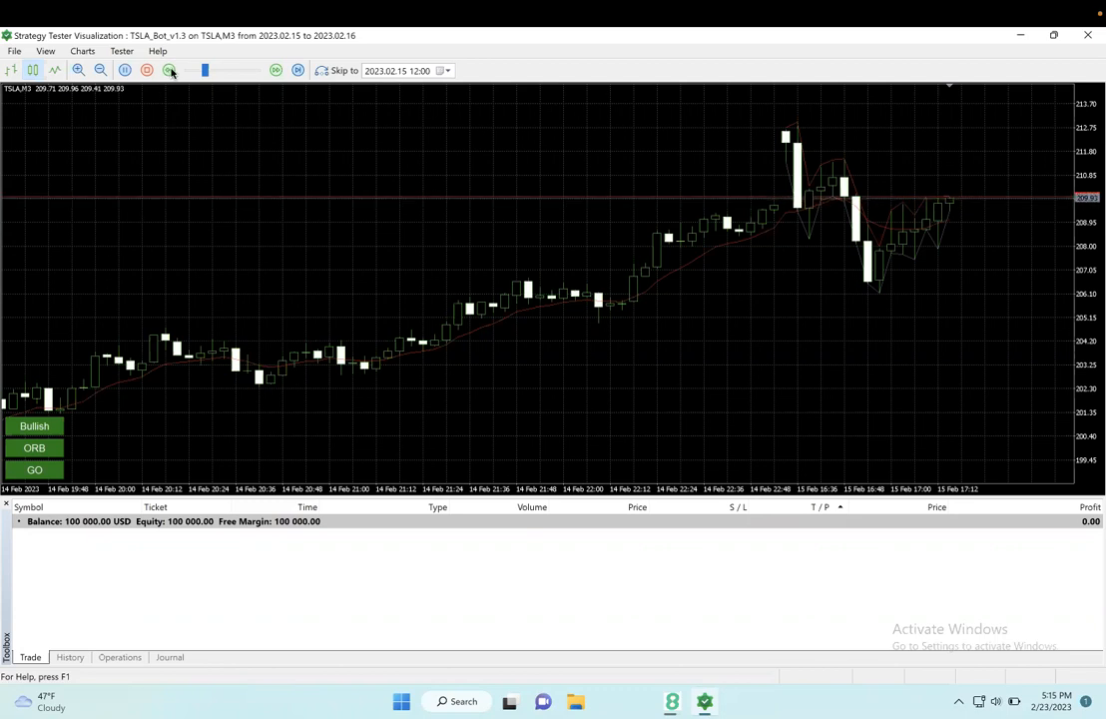
left_click(169, 70)
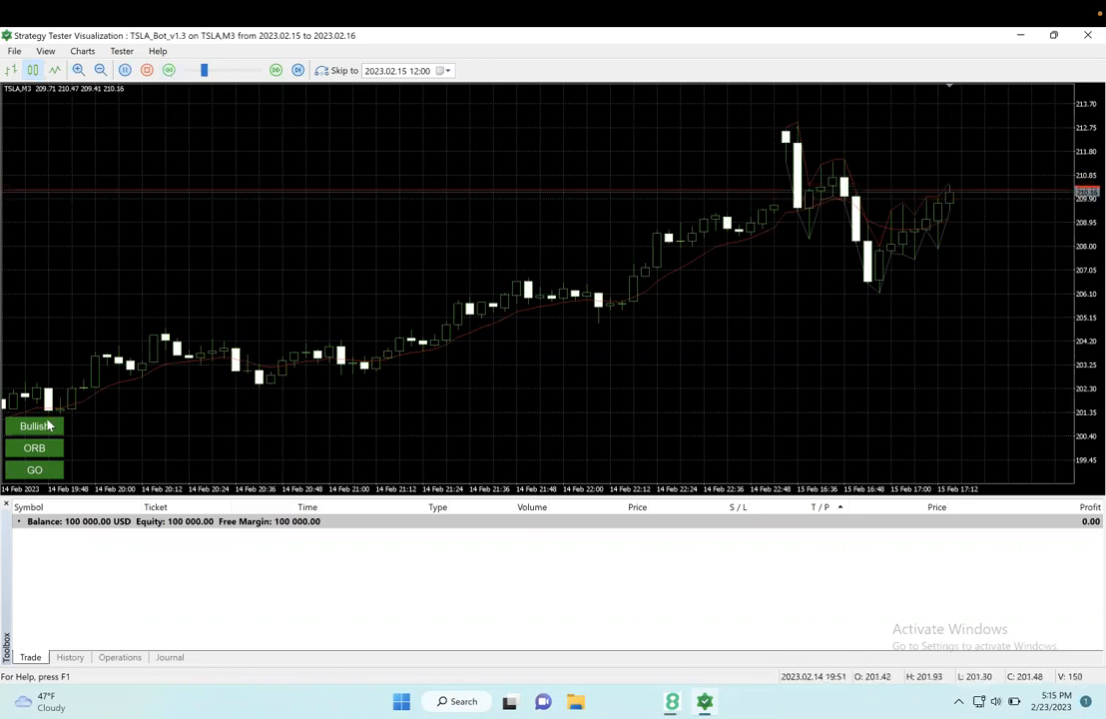
mouse_move(35, 427)
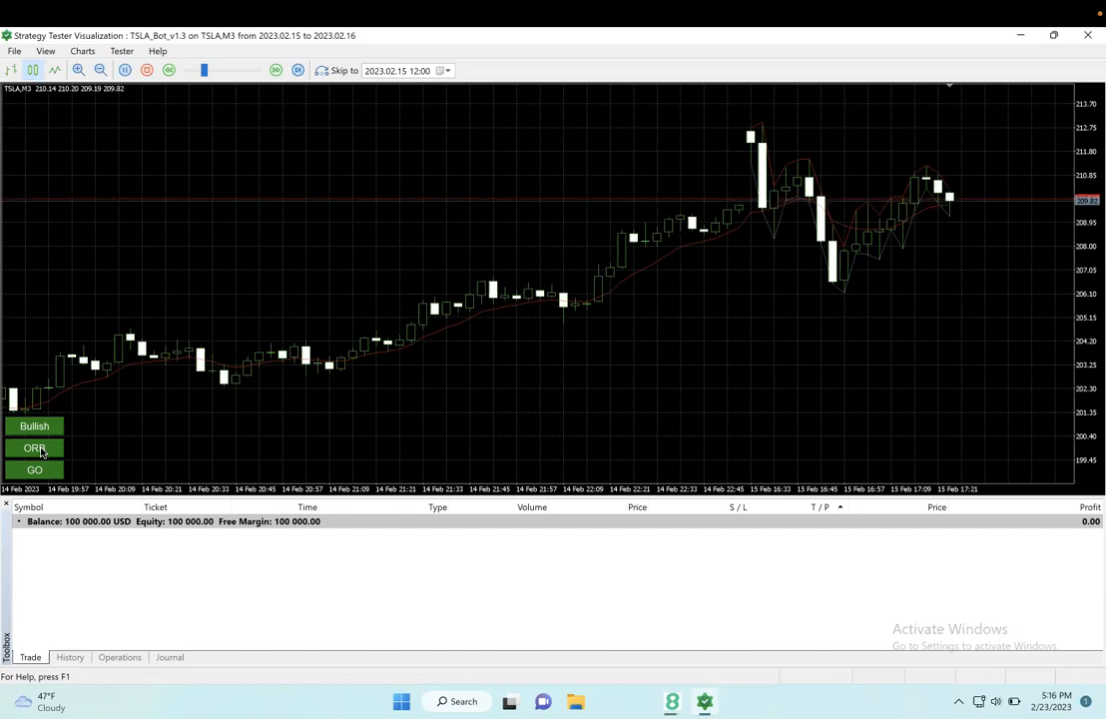
- Toggle the bot mode to Snapback and back to ORB, letting it open a TSLA buy
left_click(34, 447)
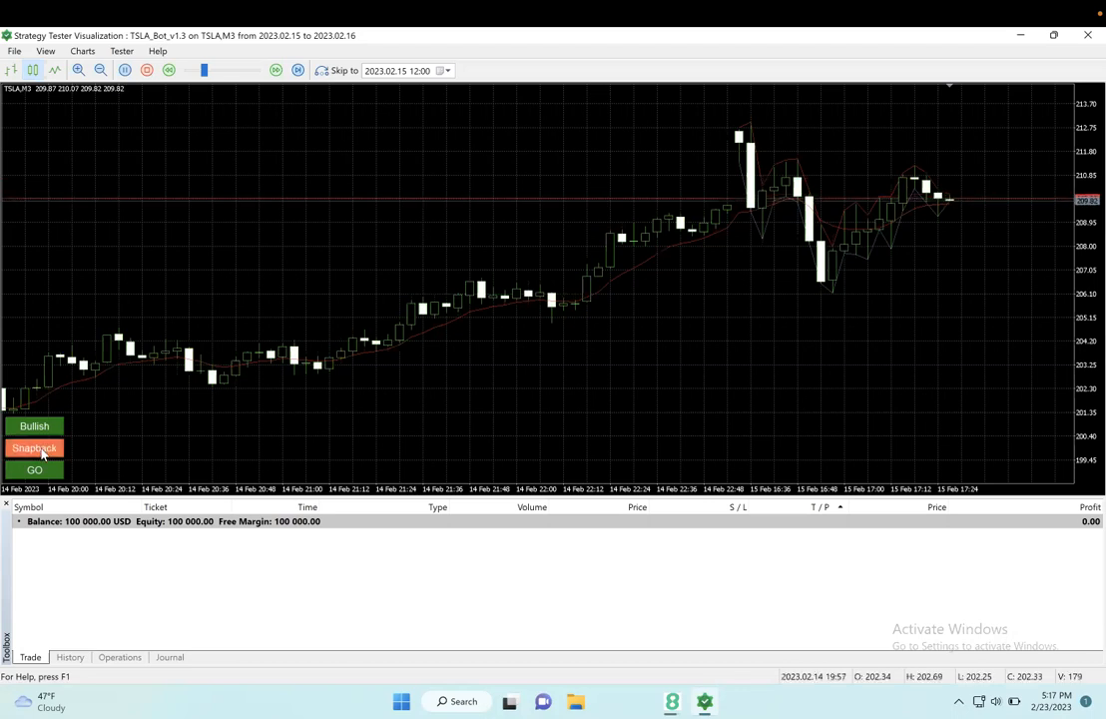
left_click(34, 447)
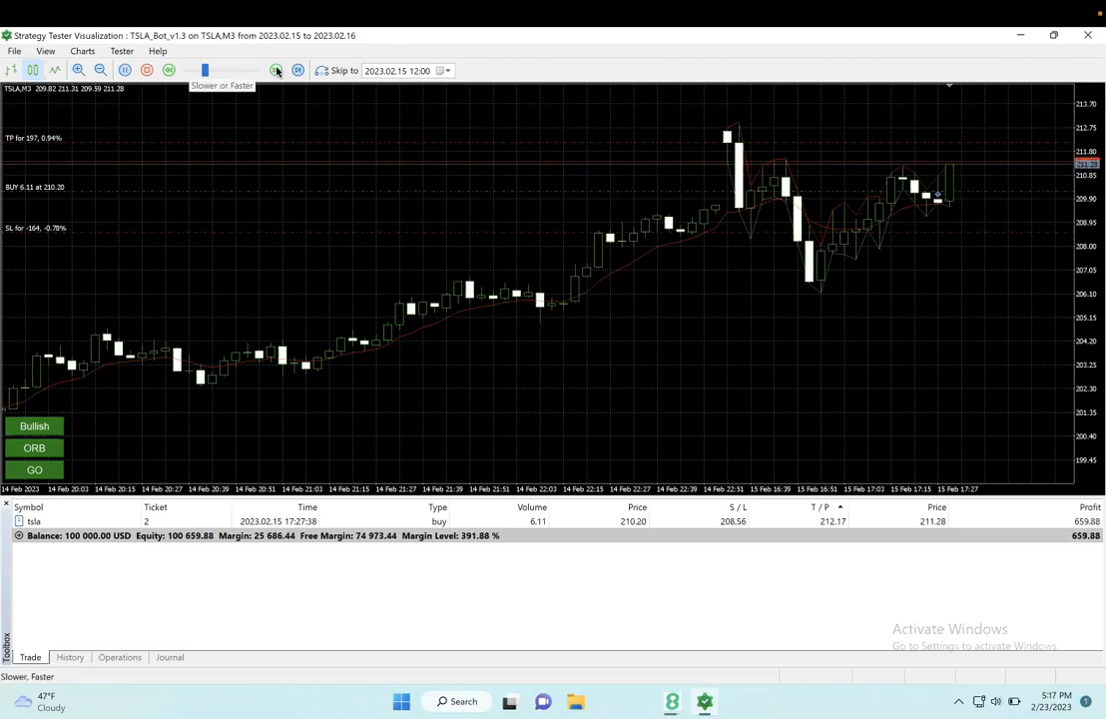
- Speed up the replay until the buy closes, bringing balance to 101,228.11
left_click(276, 70)
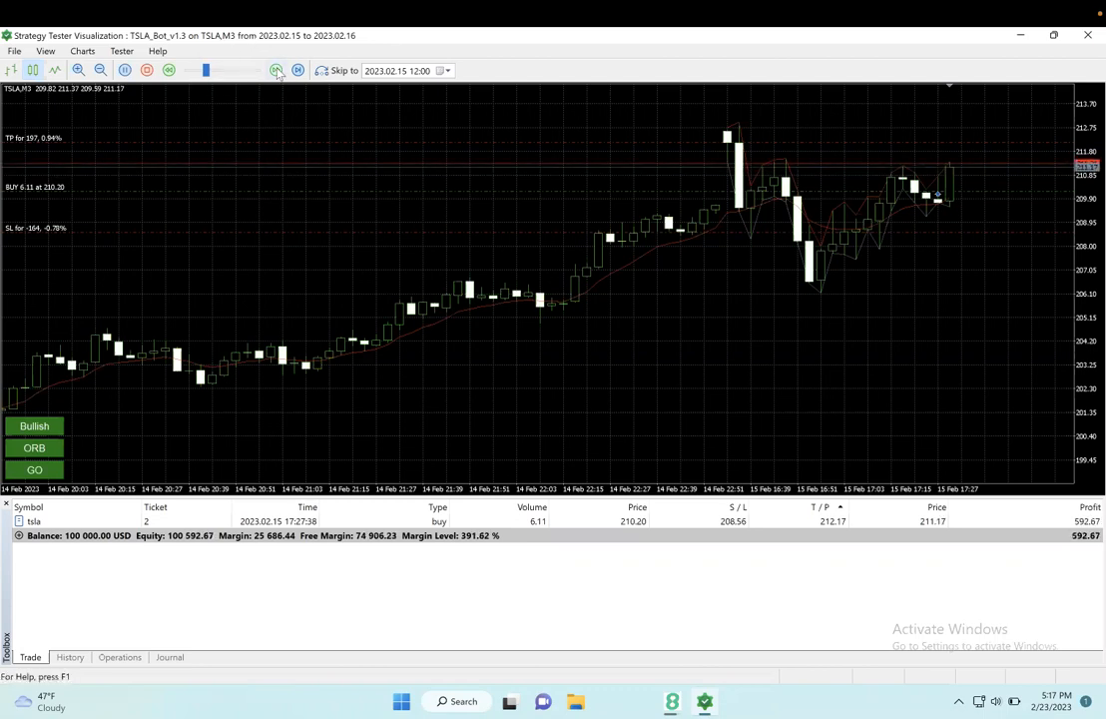
left_click(276, 70)
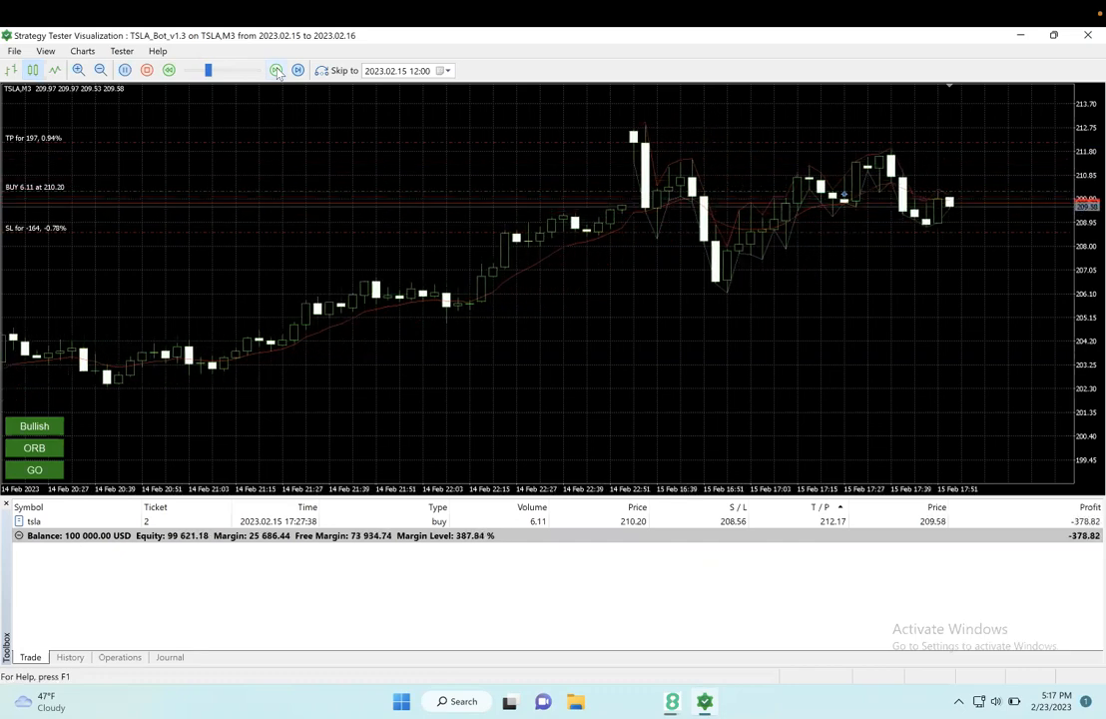
left_click(276, 70)
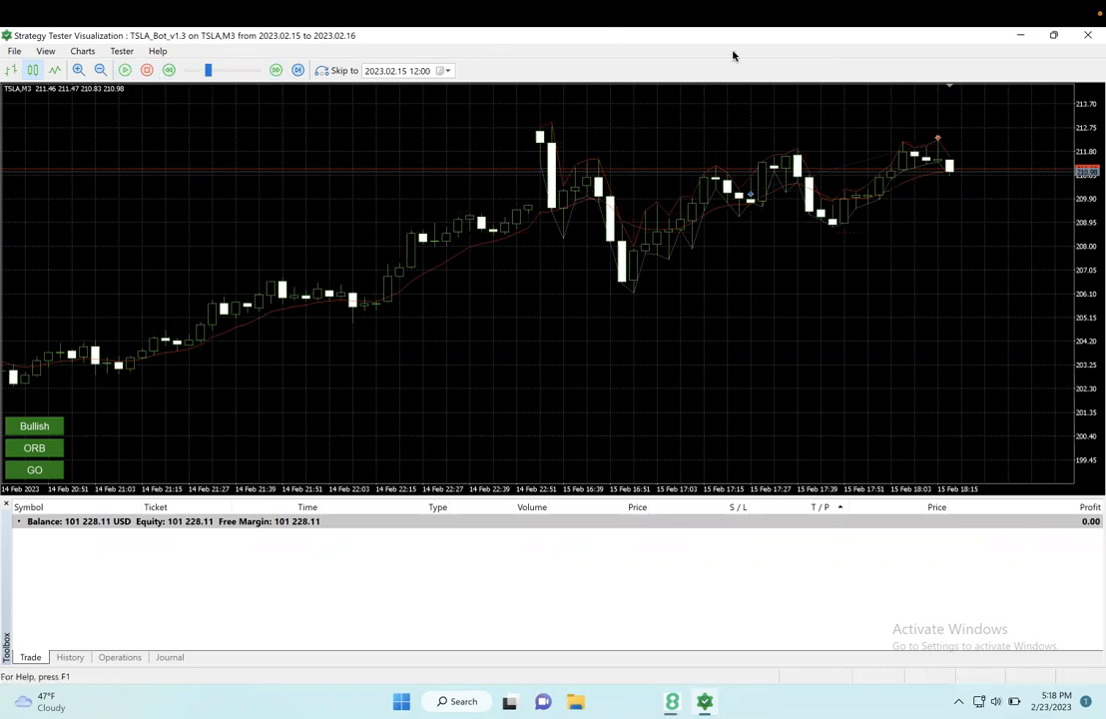
mouse_move(753, 205)
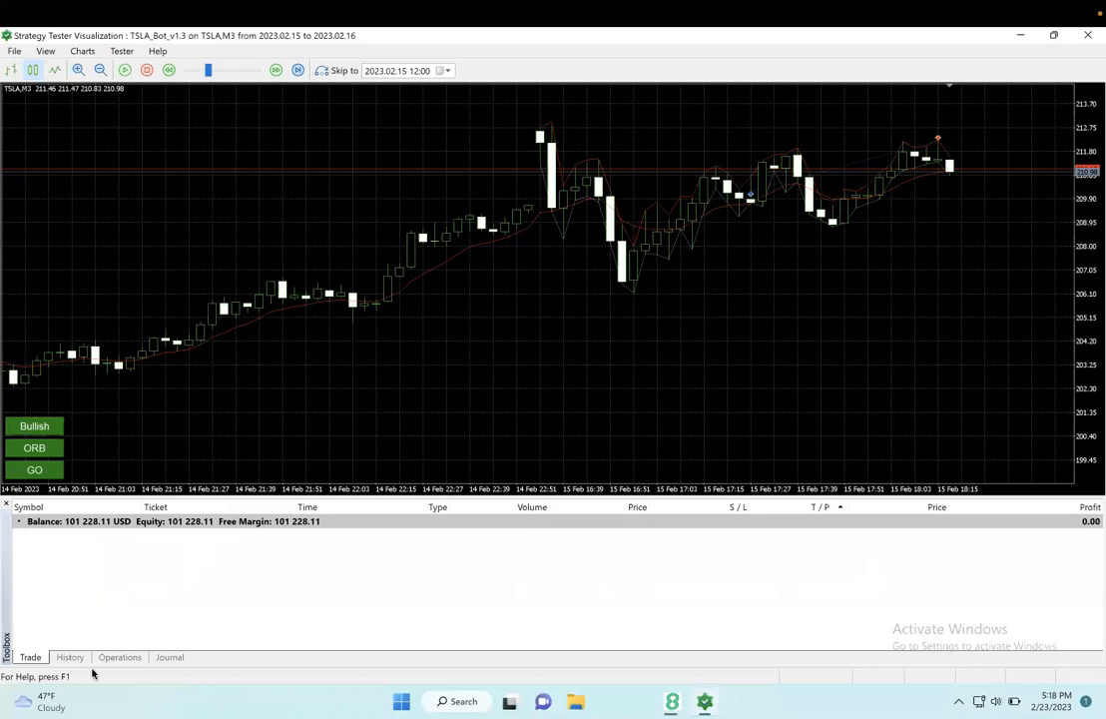
- Show the History tab listing the TSLA buy closed for 1,228.11 profit
left_click(70, 657)
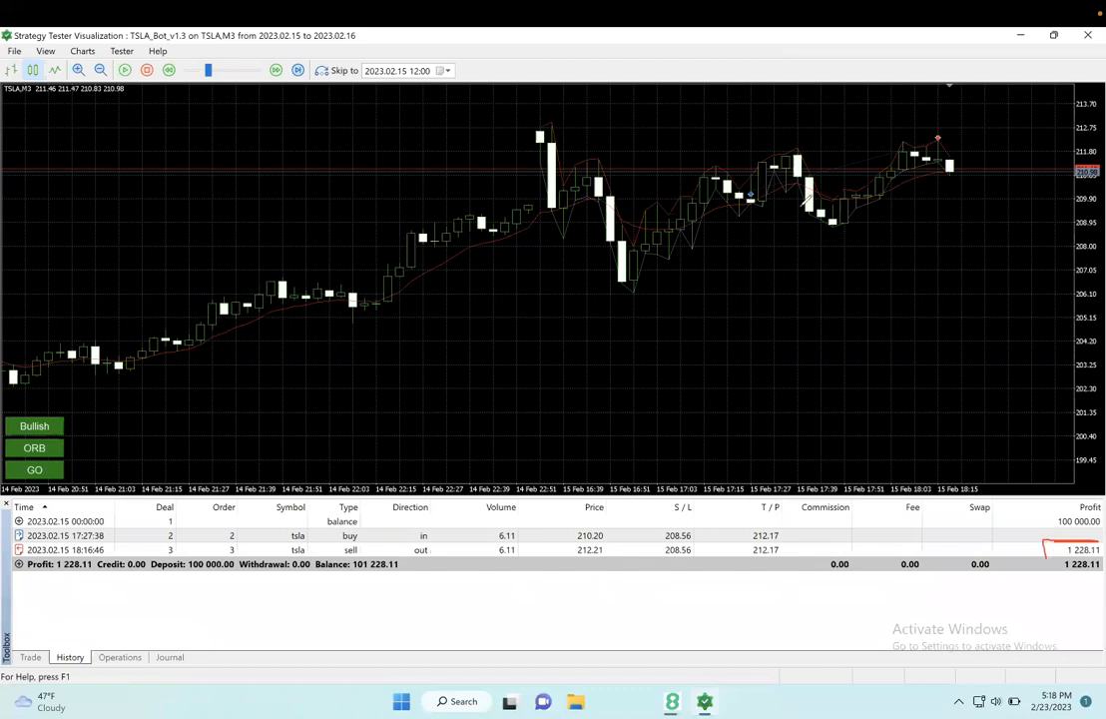
mouse_move(752, 118)
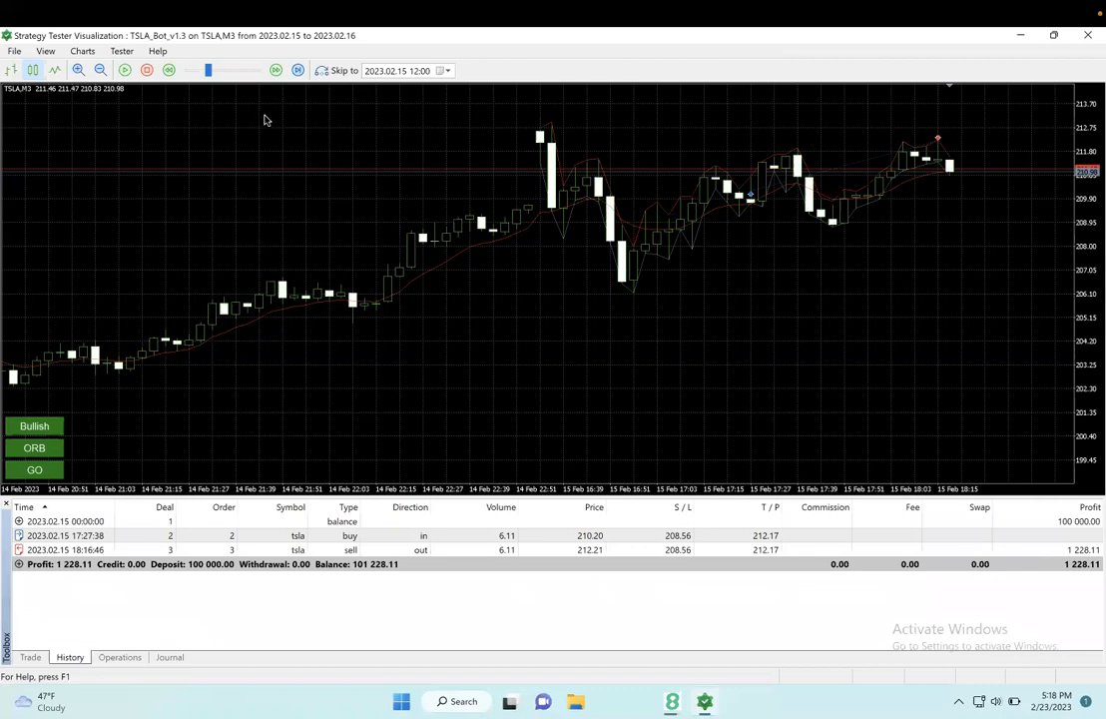
mouse_move(254, 108)
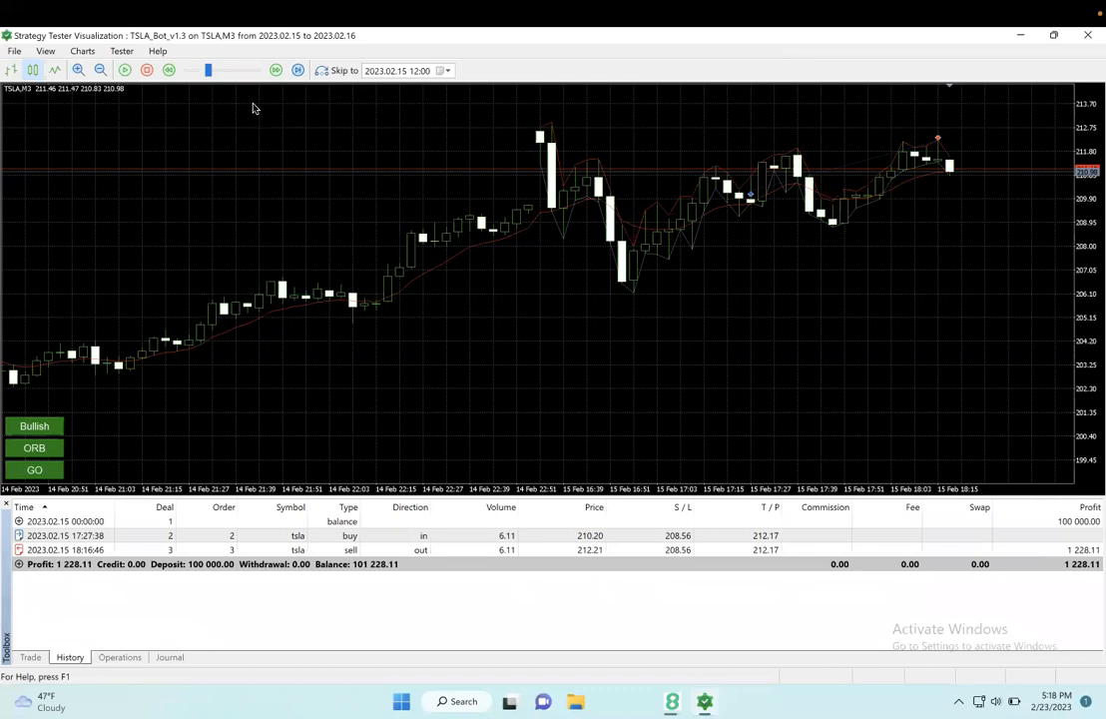
mouse_move(300, 156)
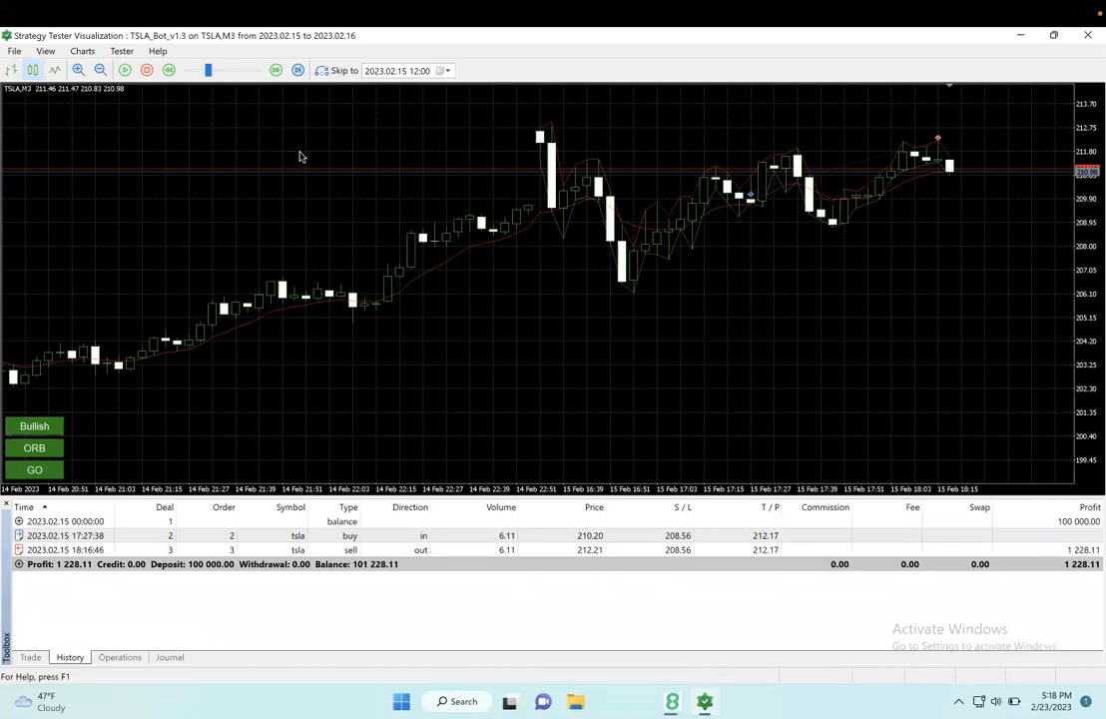
mouse_move(901, 47)
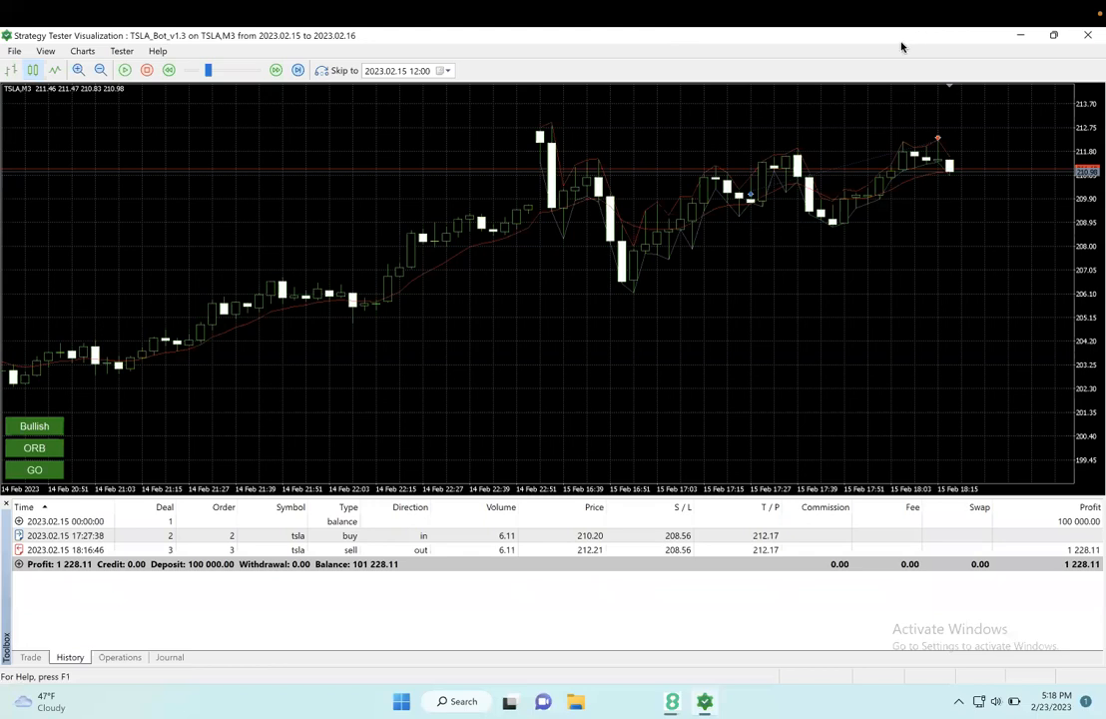
mouse_move(919, 84)
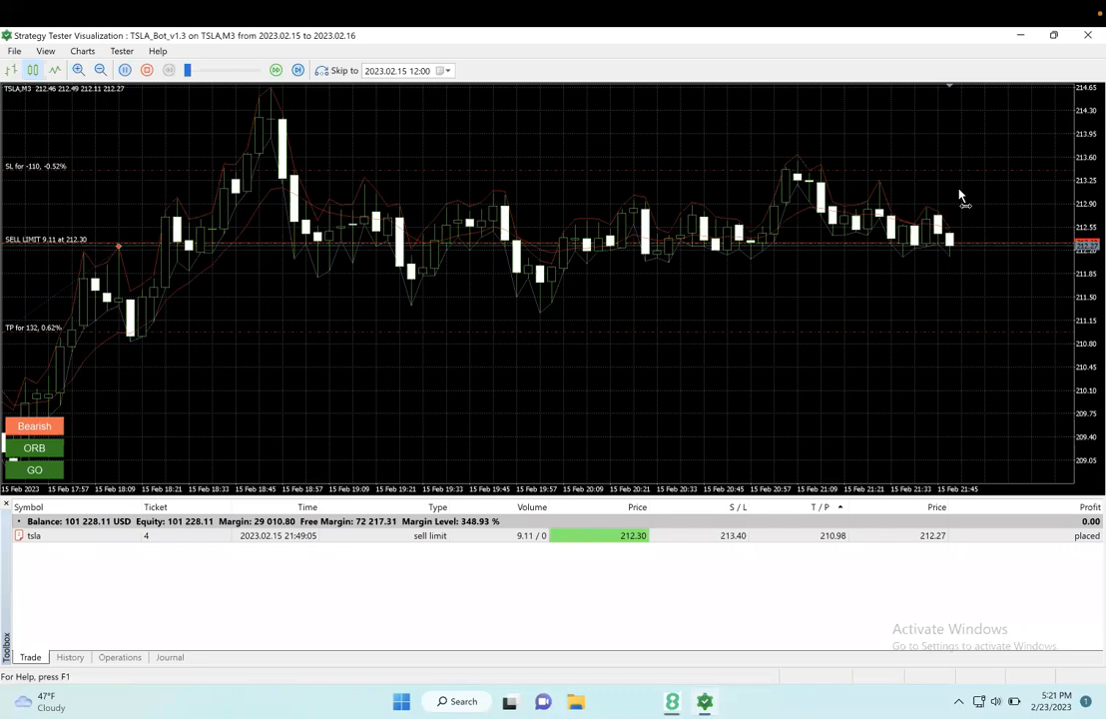
mouse_move(808, 75)
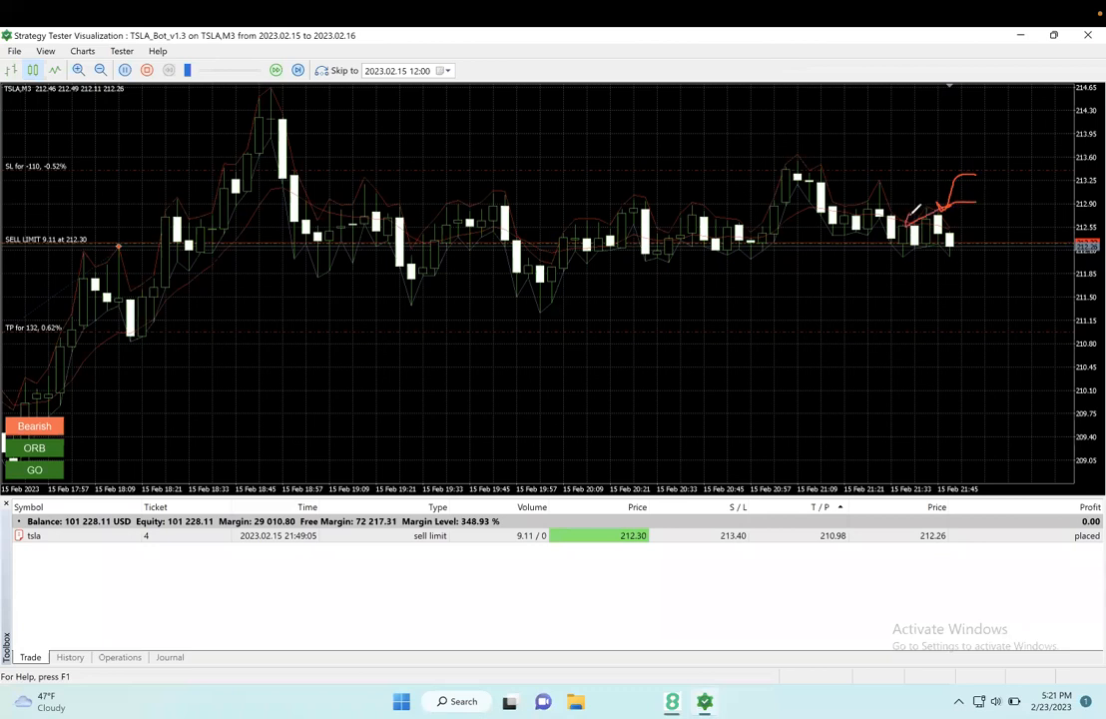
mouse_move(1018, 235)
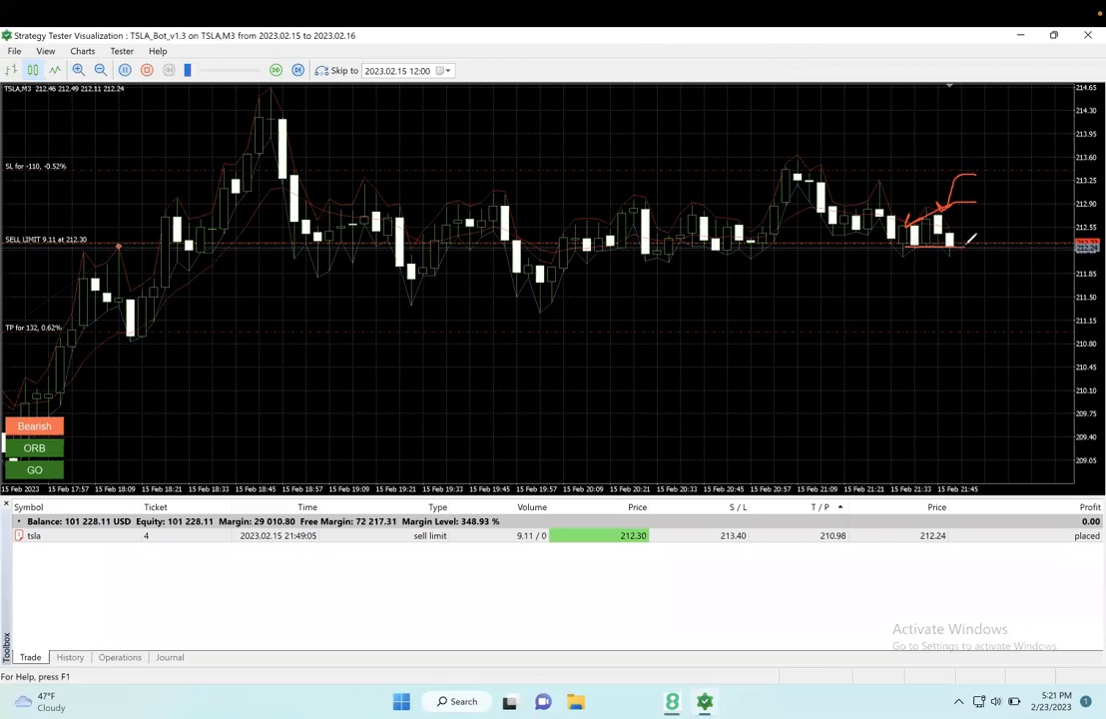
mouse_move(827, 429)
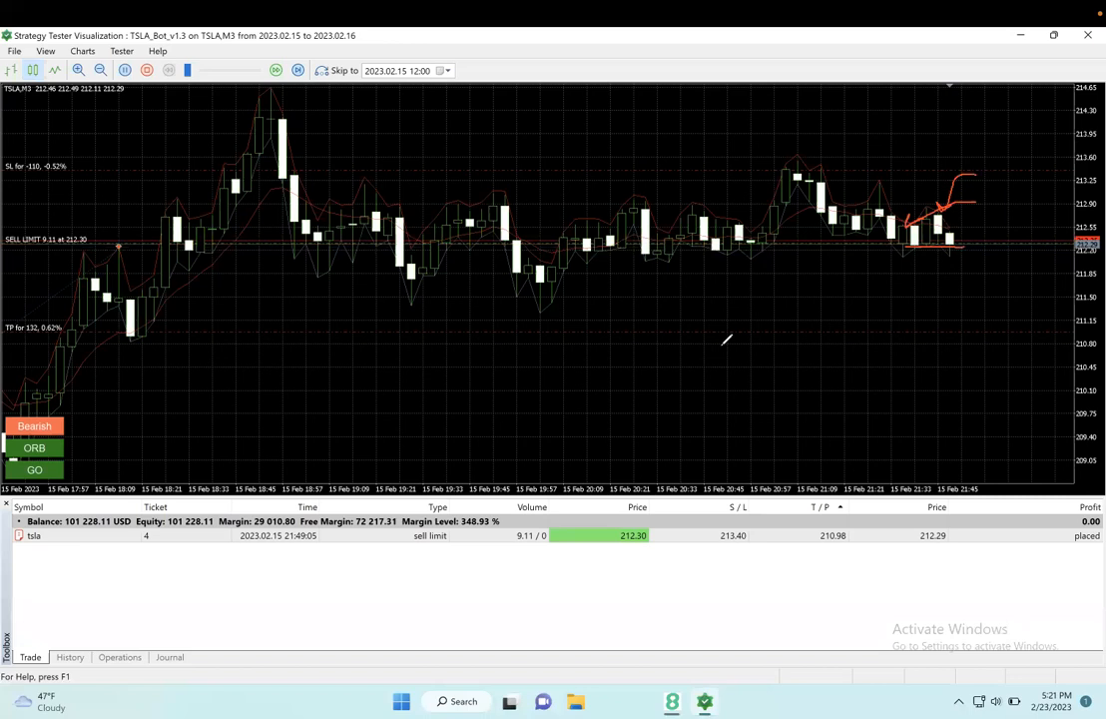
mouse_move(761, 114)
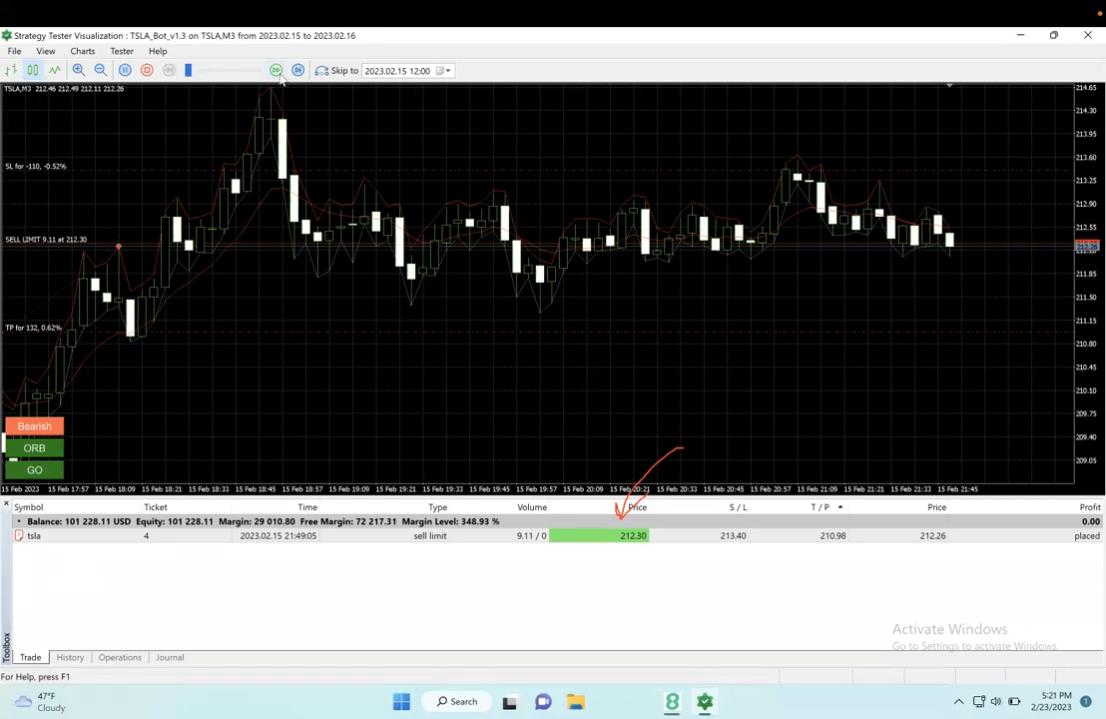
- Resume the backtest replay so the 9.11-lot short plays out
left_click(169, 70)
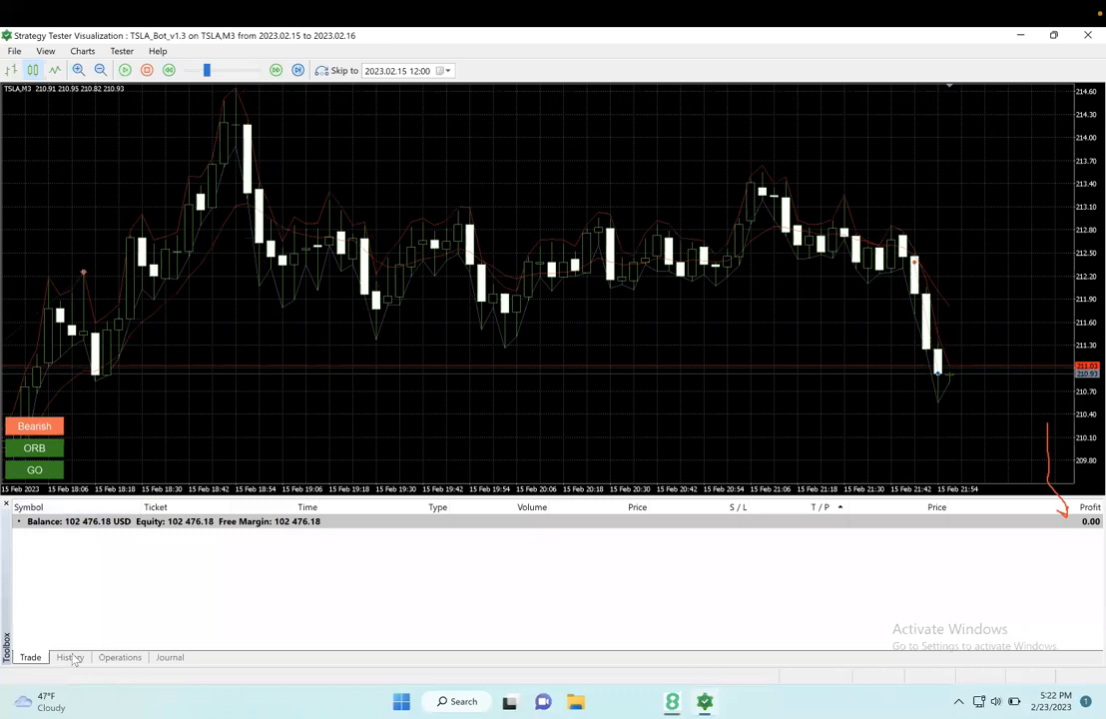
- Show the deal history with the TSLA short's 1,248.07 profit and 2,476.18 total
left_click(69, 657)
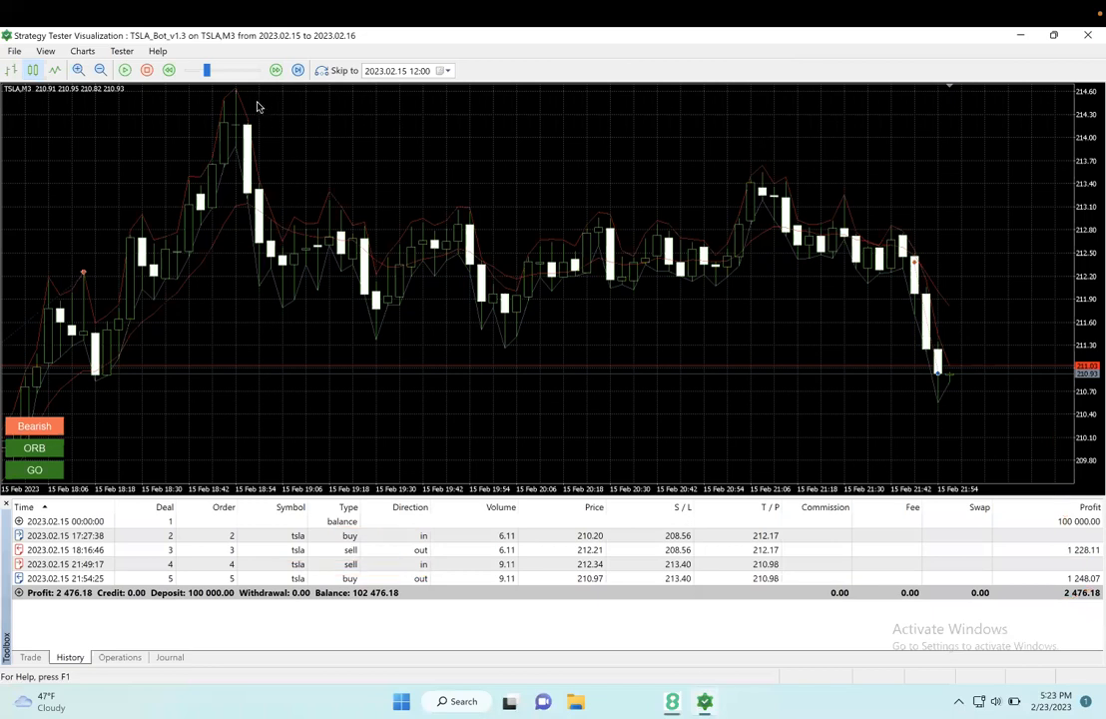
mouse_move(285, 152)
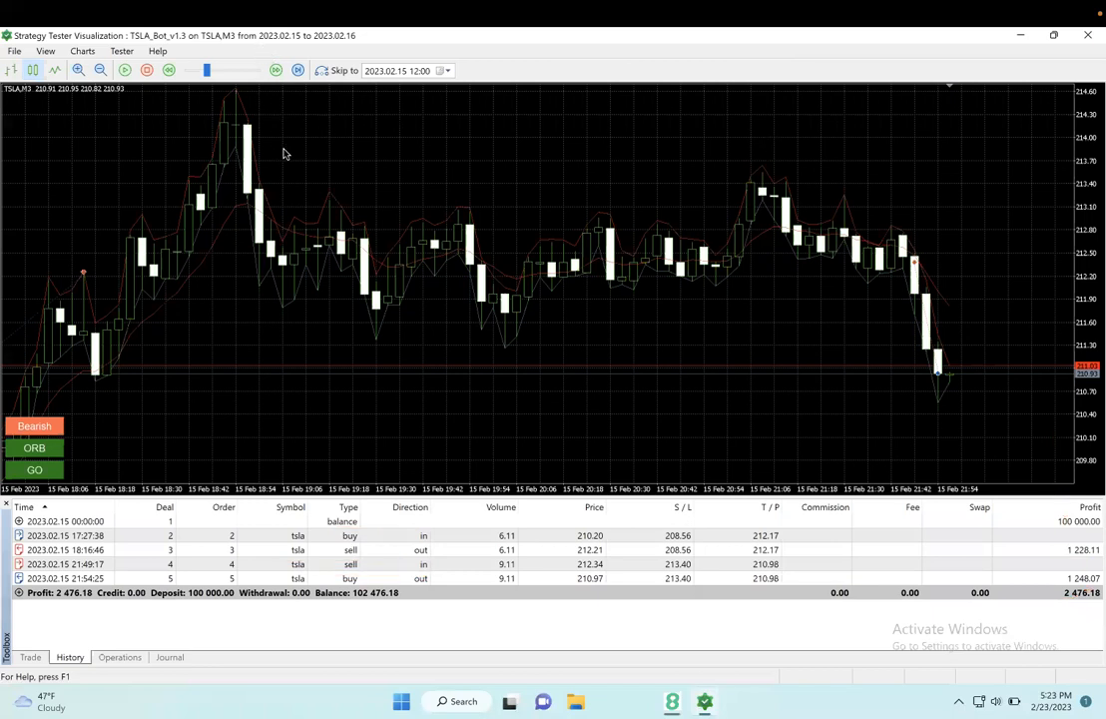
mouse_move(768, 143)
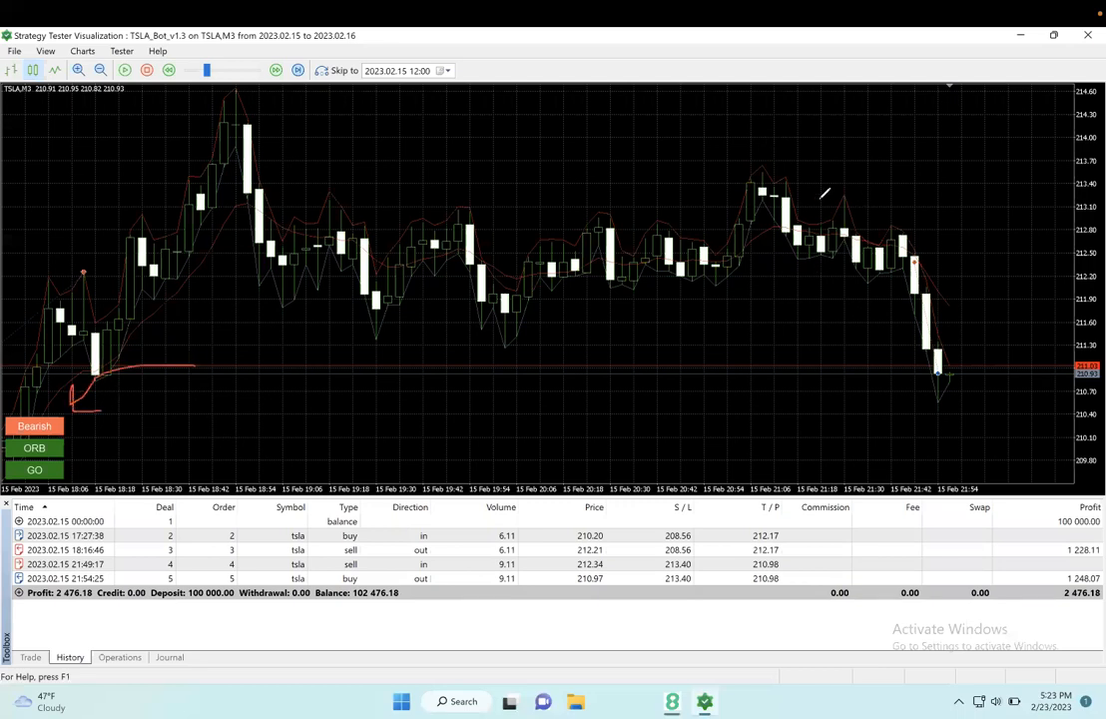
mouse_move(741, 112)
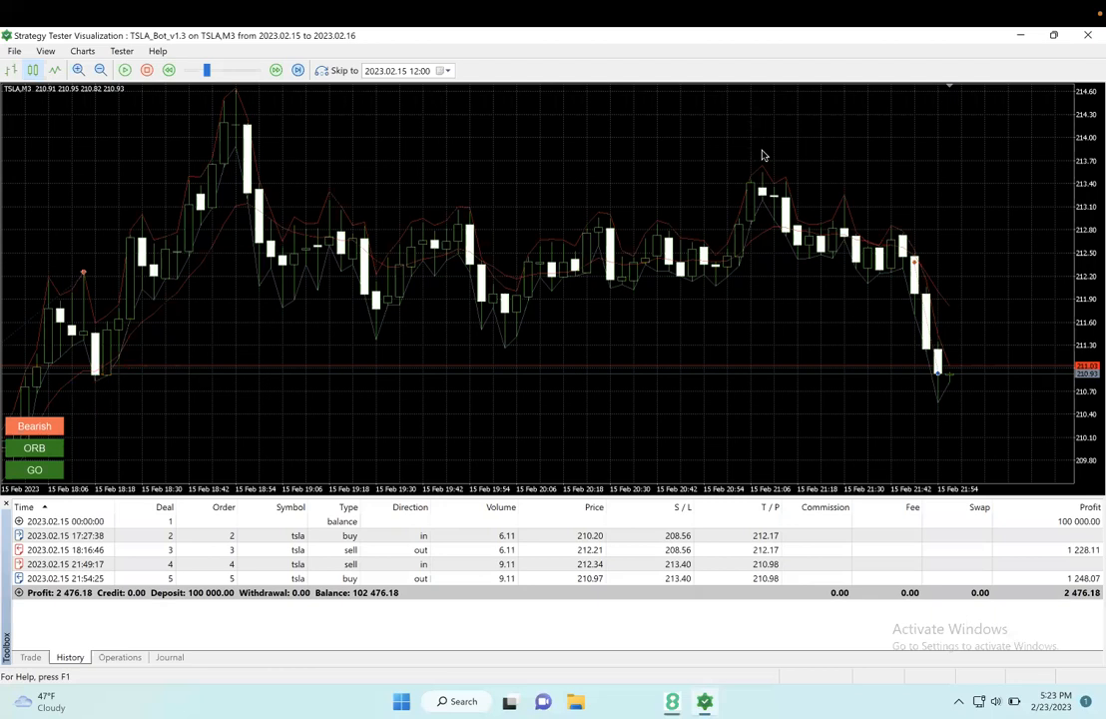
mouse_move(955, 204)
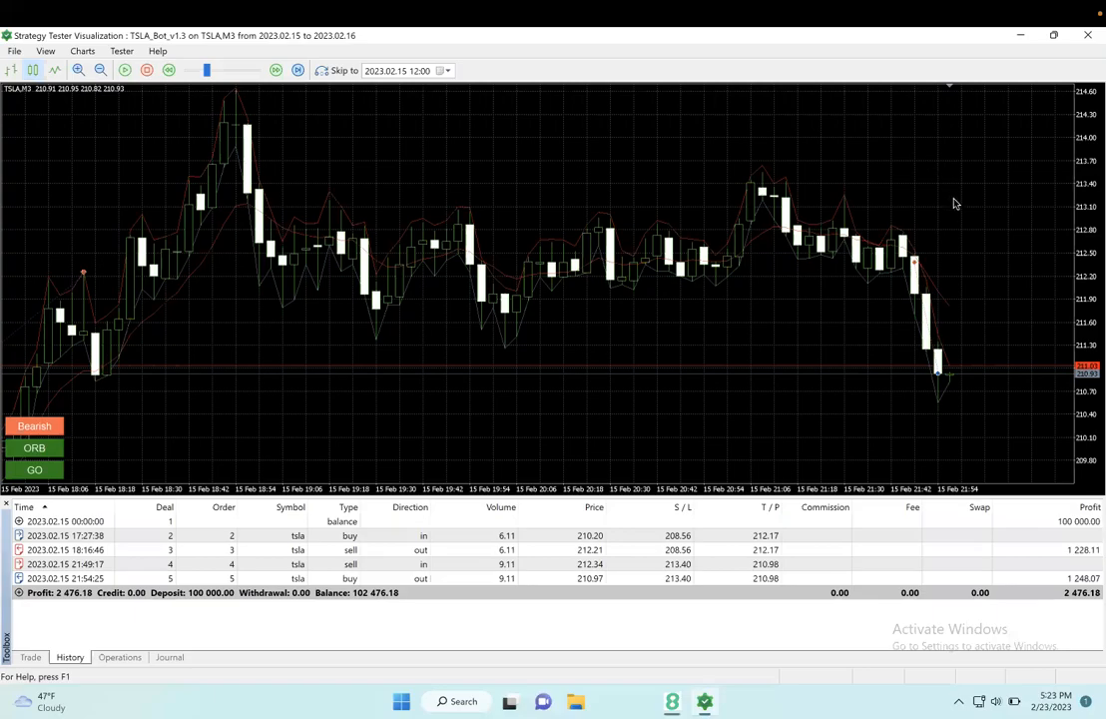